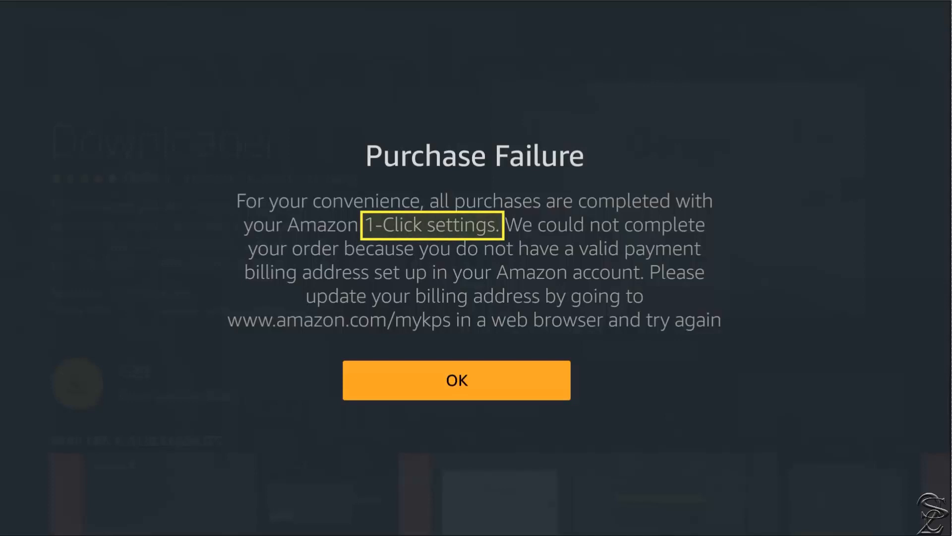
- Dismiss the Downloader purchase failure warning about the missing billing address with OK
{"action": "left_click", "coordinate": [457, 380]}
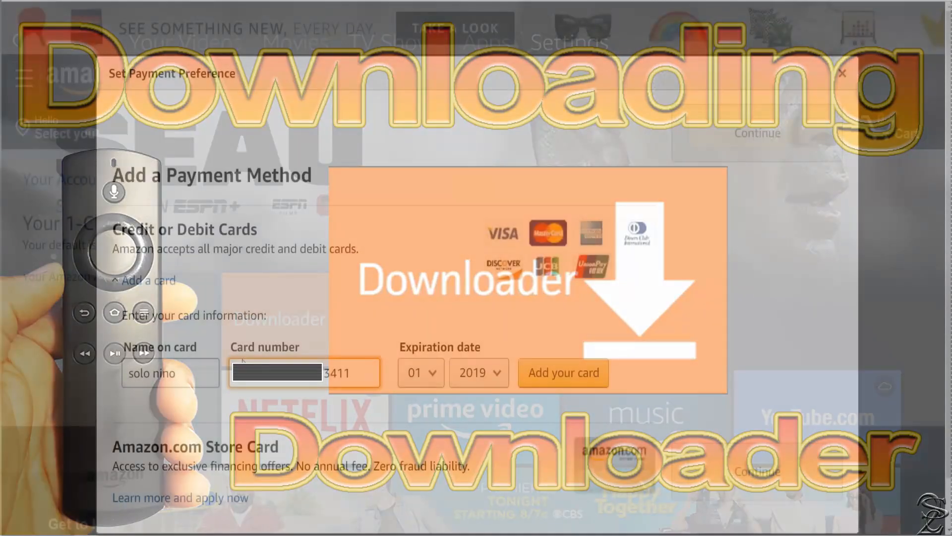